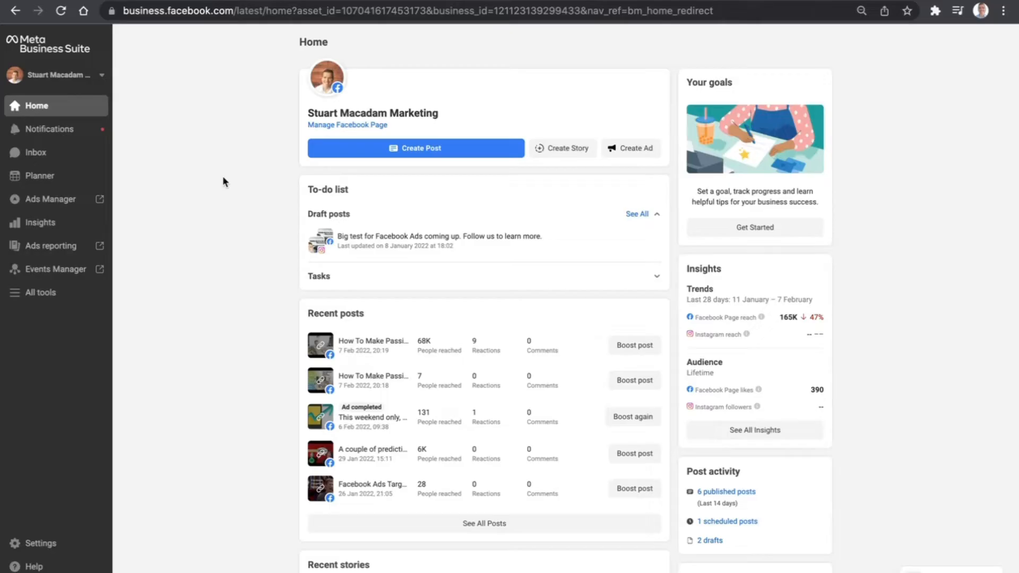
{"action": "mouse_move", "coordinate": [150, 250]}
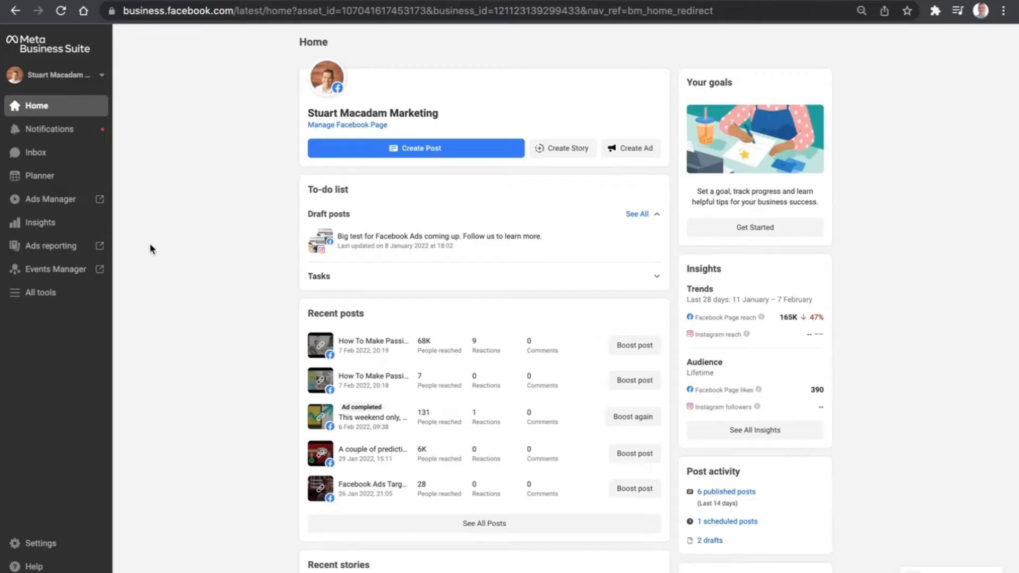
- Open the All tools panel from the Home page sidebar
{"action": "left_click", "coordinate": [34, 292]}
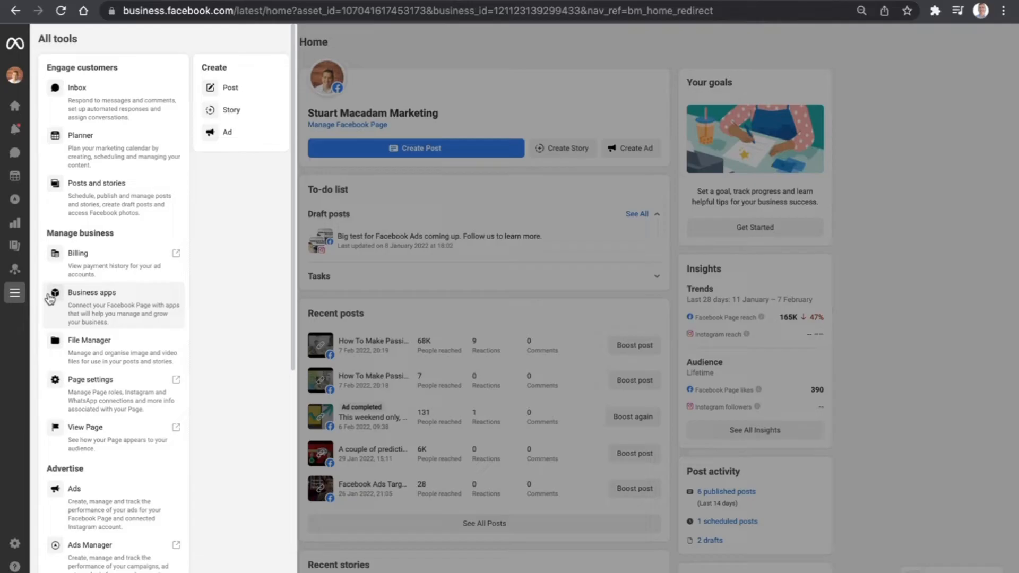
{"action": "mouse_move", "coordinate": [115, 98]}
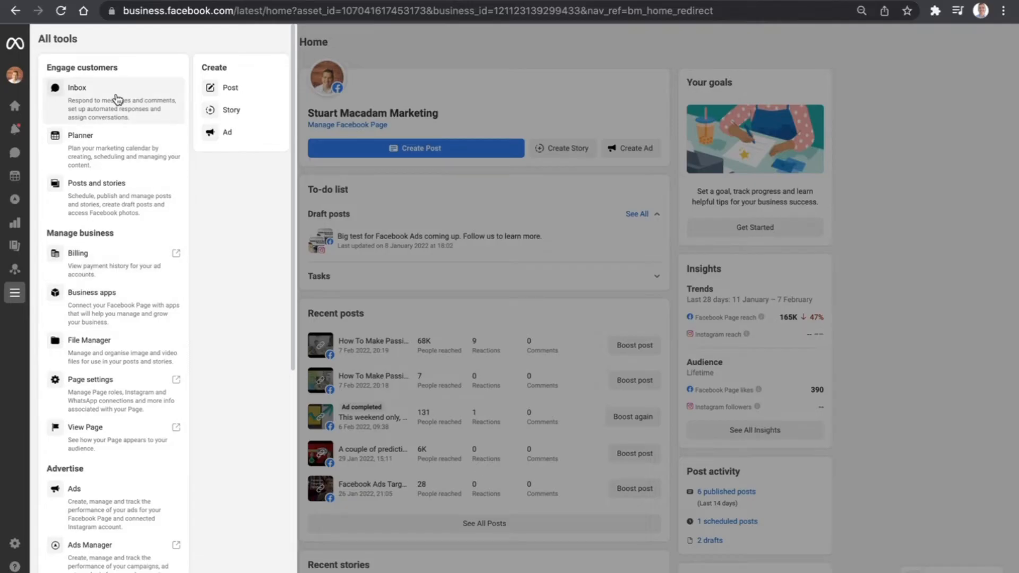
{"action": "mouse_move", "coordinate": [98, 394]}
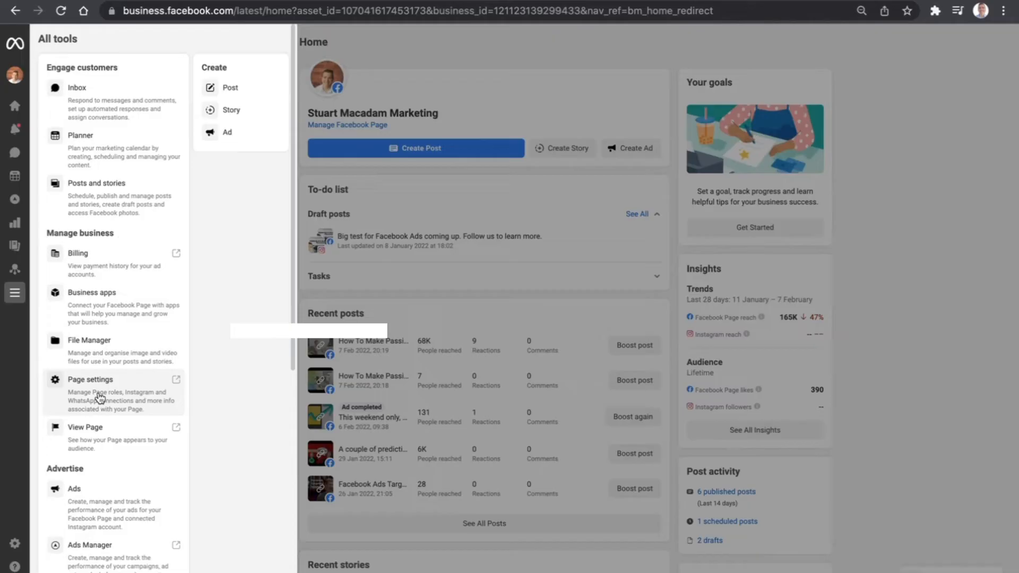
- Open Page settings under Manage business at the Instagram connection section
{"action": "left_click", "coordinate": [90, 379]}
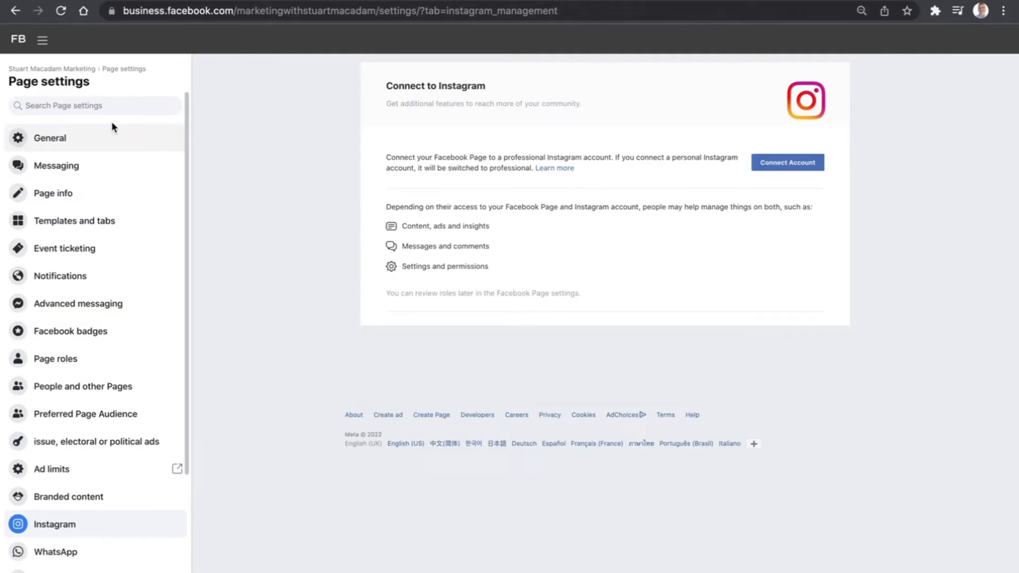
{"action": "mouse_move", "coordinate": [330, 85]}
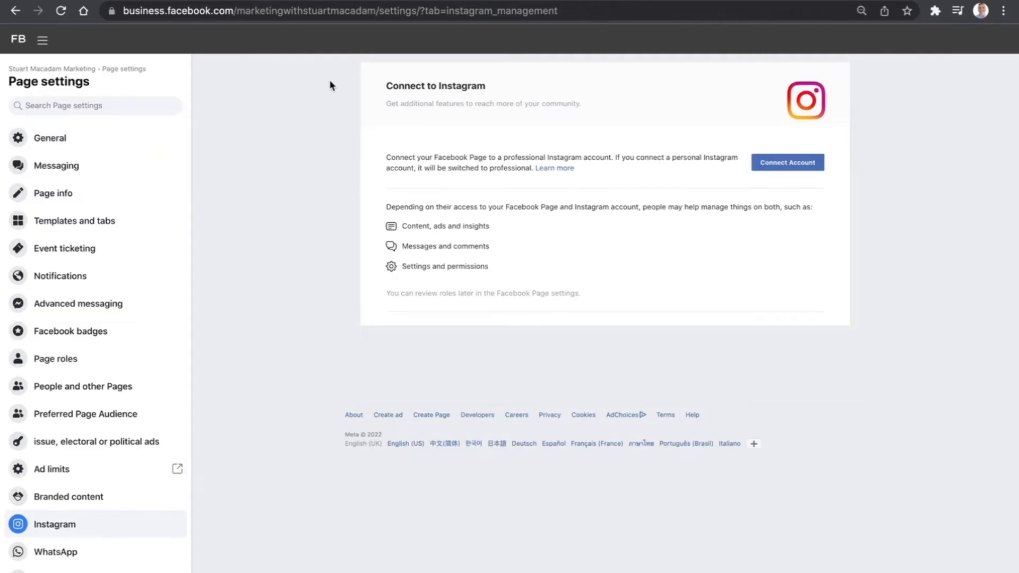
{"action": "mouse_move", "coordinate": [85, 152]}
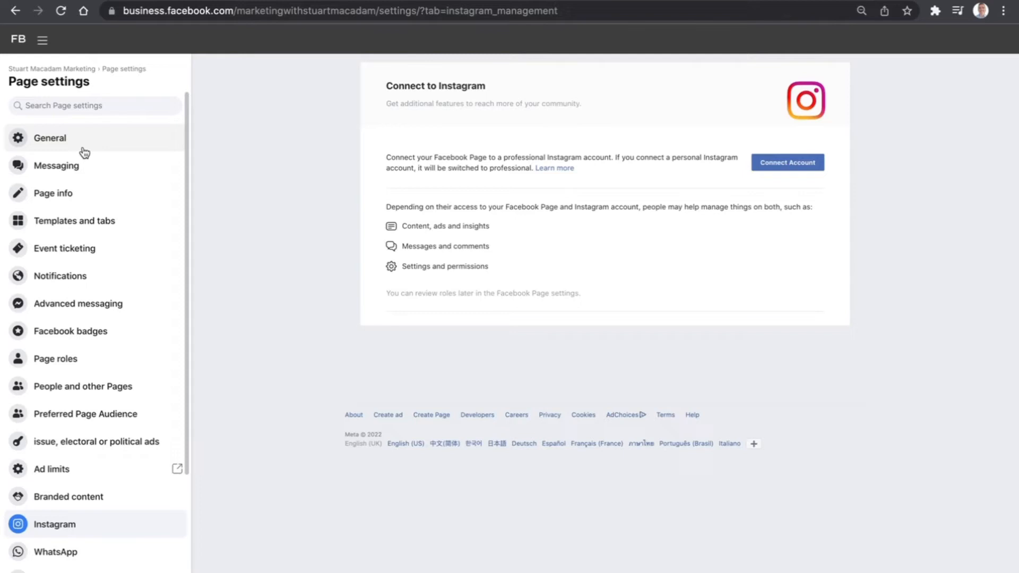
{"action": "mouse_move", "coordinate": [46, 541]}
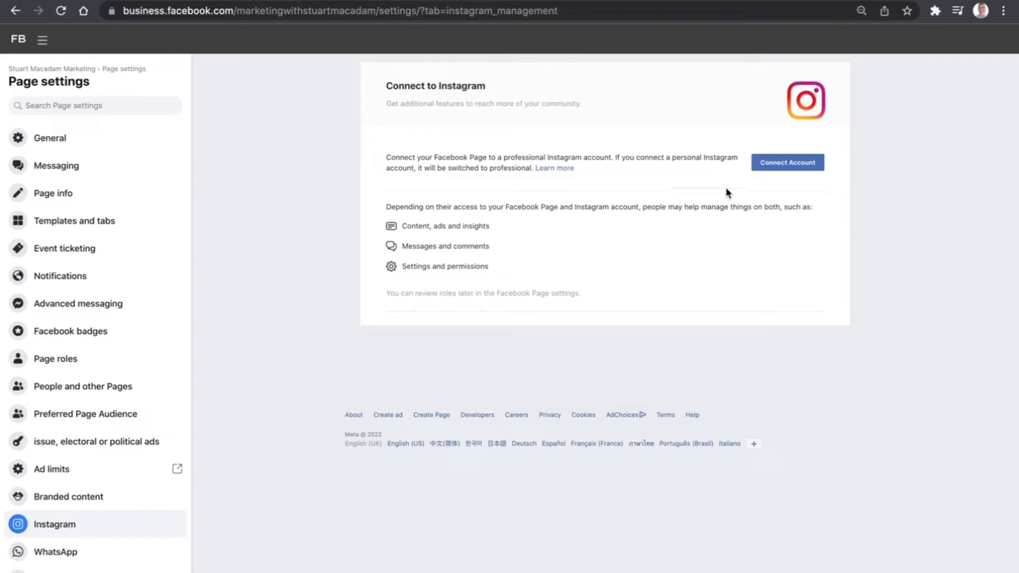
{"action": "mouse_move", "coordinate": [787, 162]}
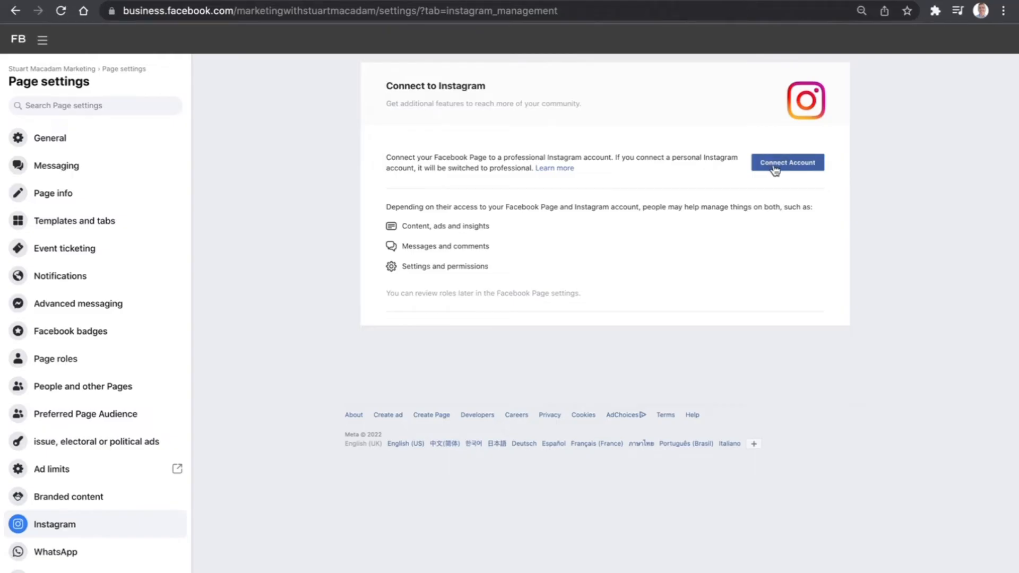
- Begin connecting an Instagram account, keeping Instagram message access in Inbox allowed
{"action": "left_click", "coordinate": [788, 163]}
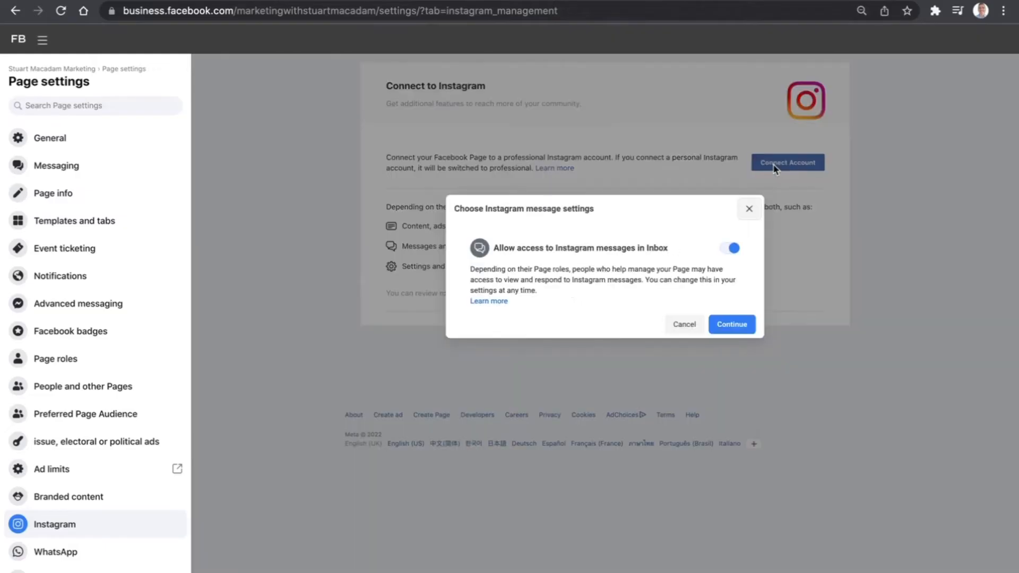
{"action": "mouse_move", "coordinate": [487, 200]}
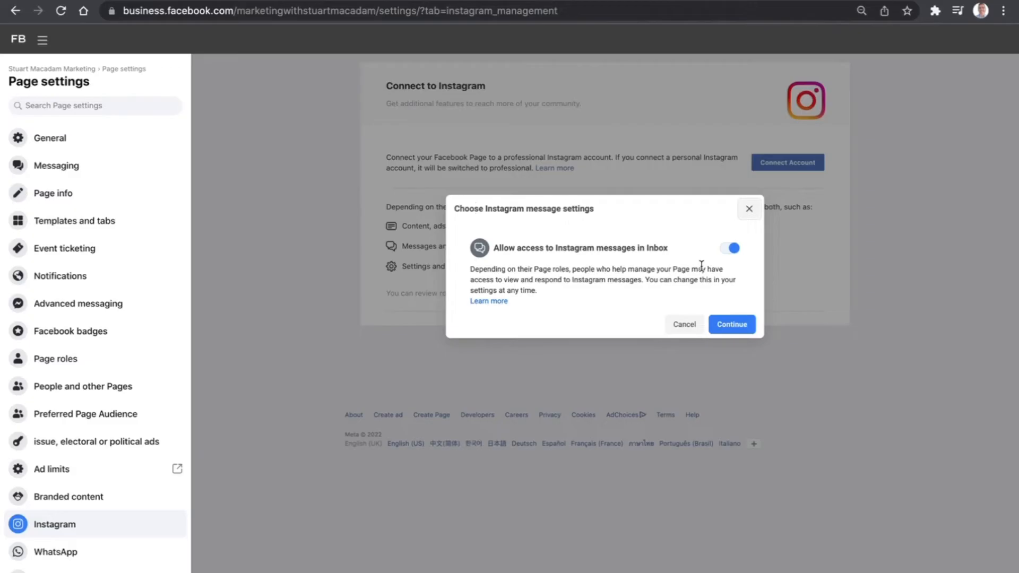
{"action": "mouse_move", "coordinate": [603, 263]}
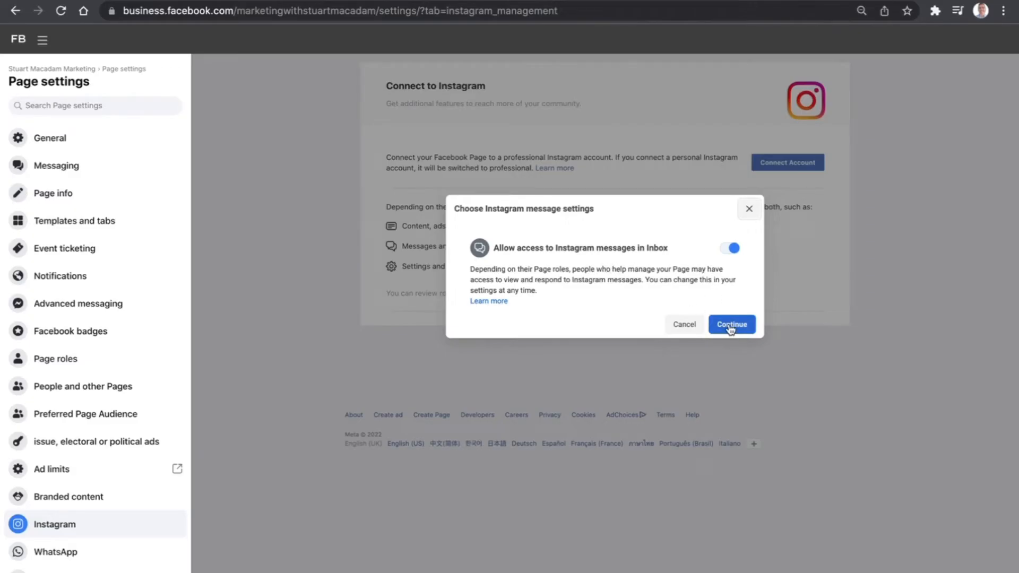
{"action": "left_click", "coordinate": [731, 324]}
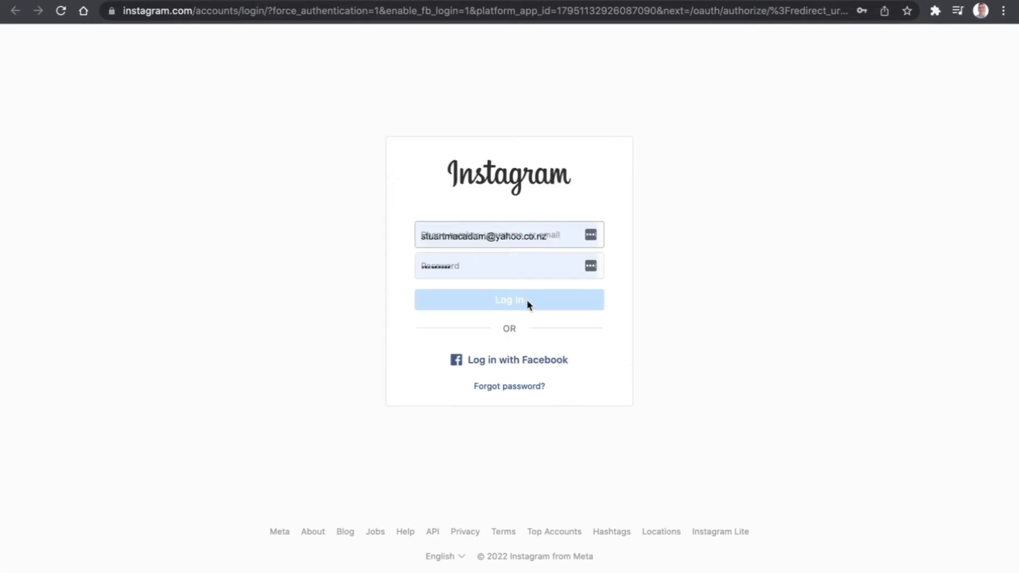
{"action": "mouse_move", "coordinate": [569, 312]}
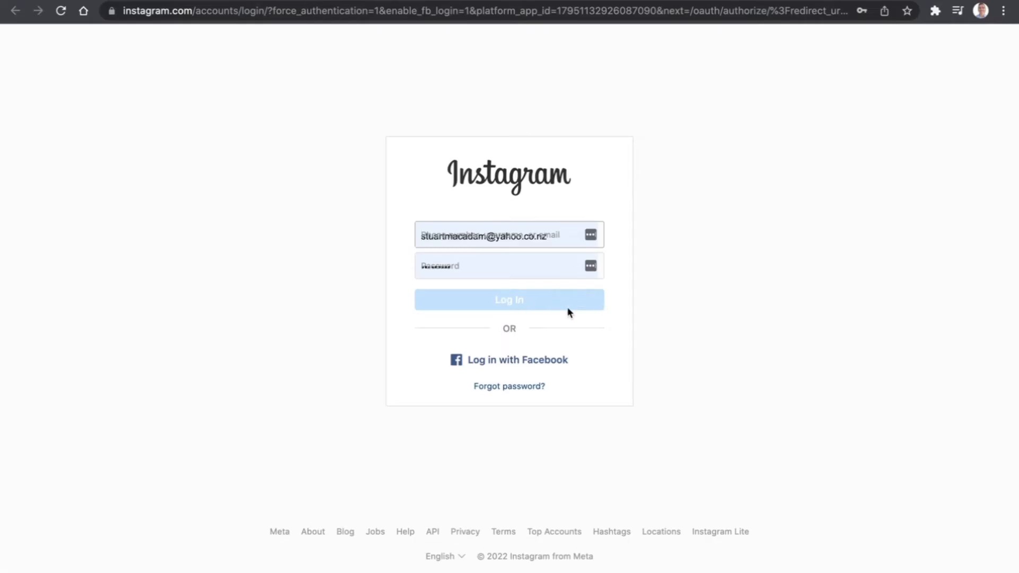
{"action": "left_click", "coordinate": [510, 299]}
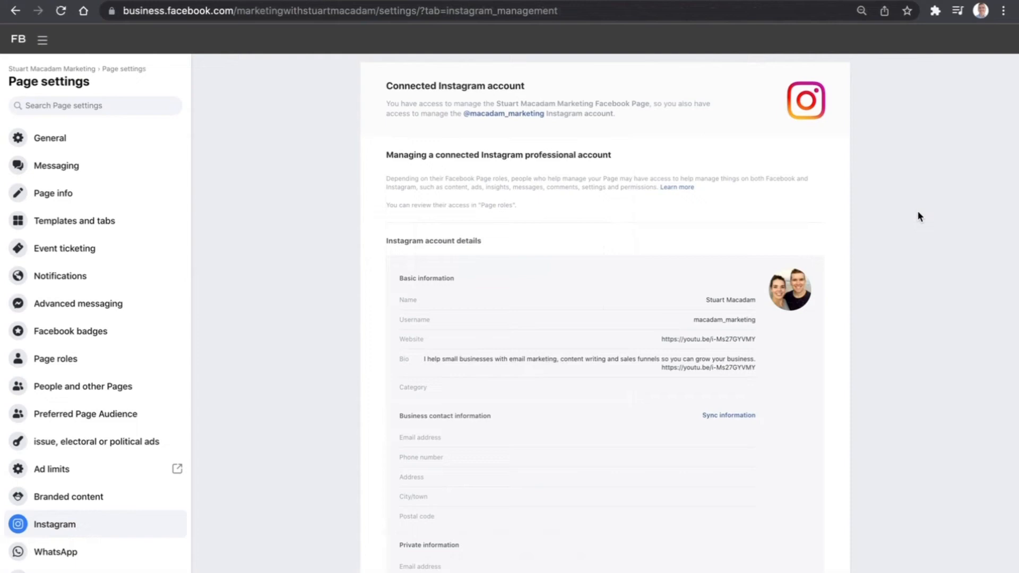
{"action": "mouse_move", "coordinate": [847, 297]}
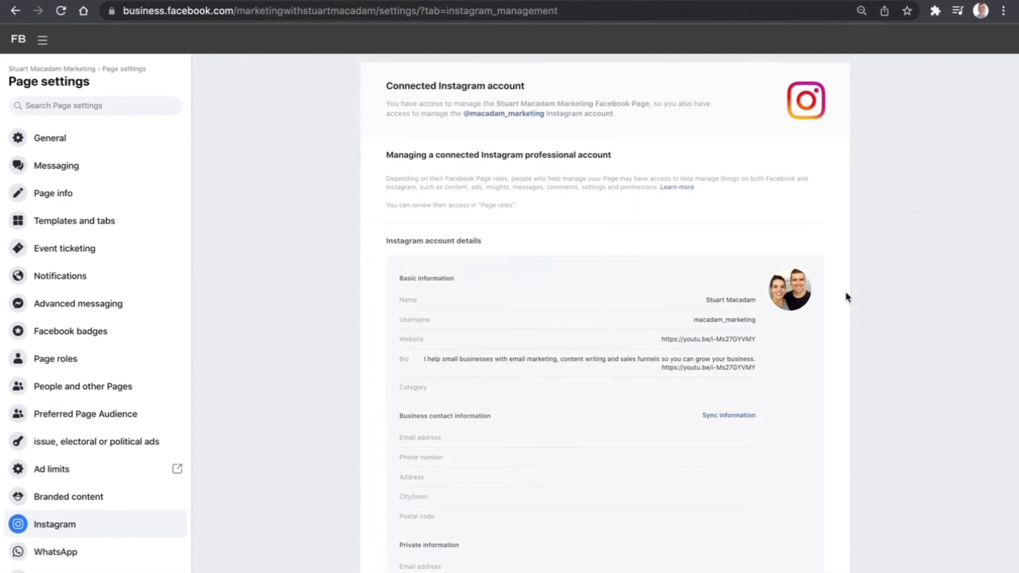
{"action": "scroll", "scroll_direction": "down", "scroll_amount": 3}
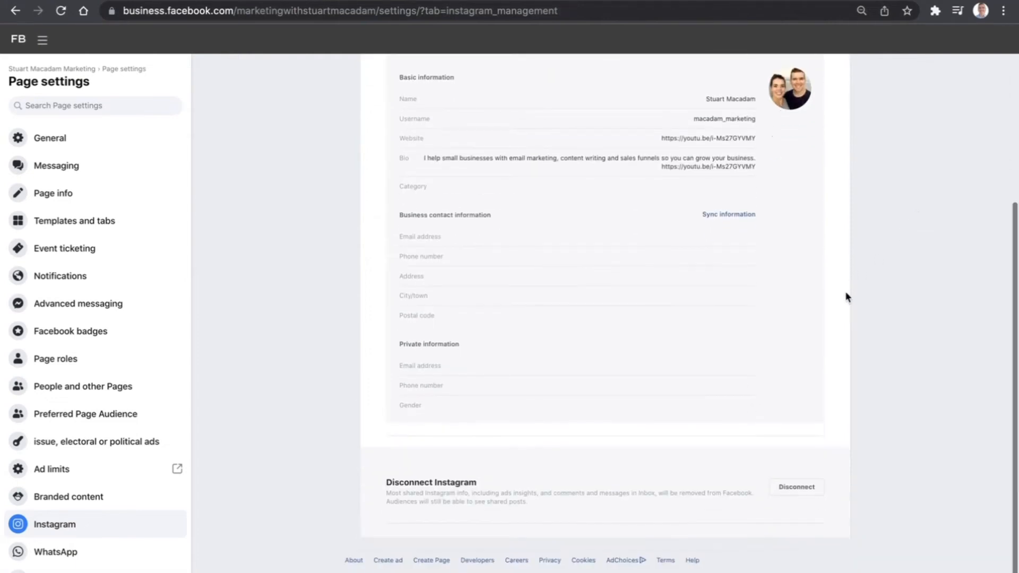
{"action": "scroll", "scroll_direction": "up", "scroll_amount": 3}
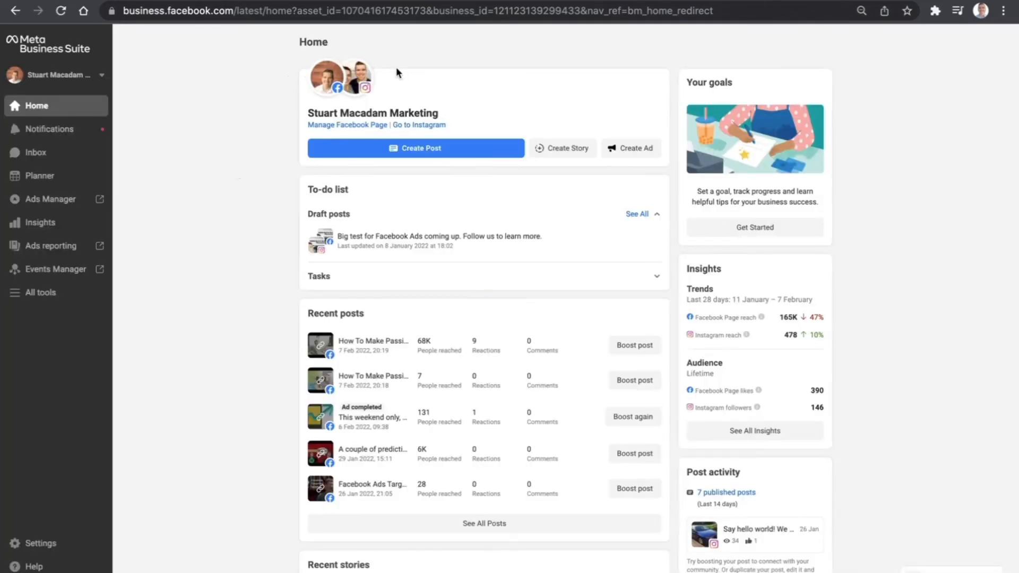
{"action": "mouse_move", "coordinate": [64, 321]}
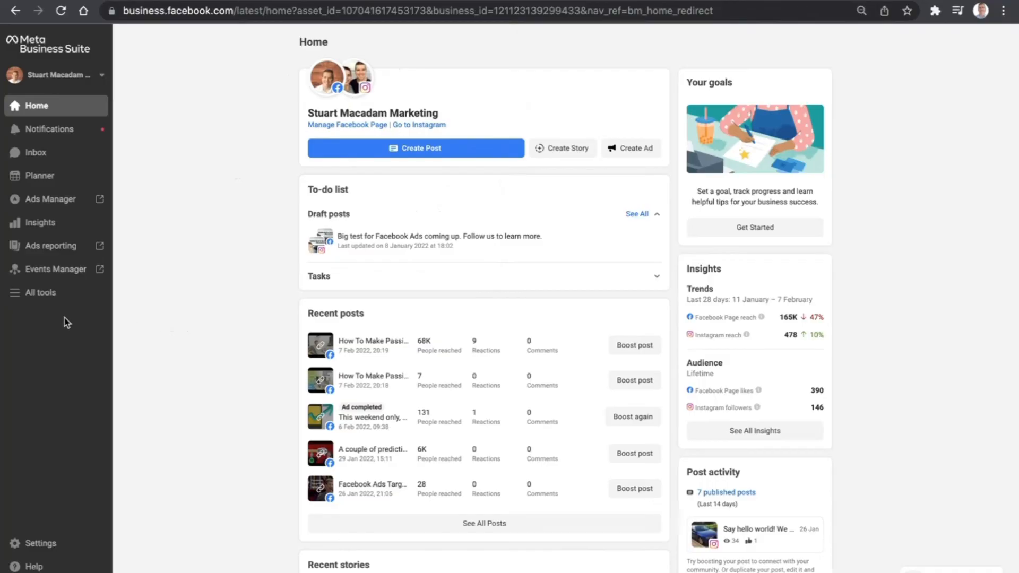
{"action": "mouse_move", "coordinate": [224, 198]}
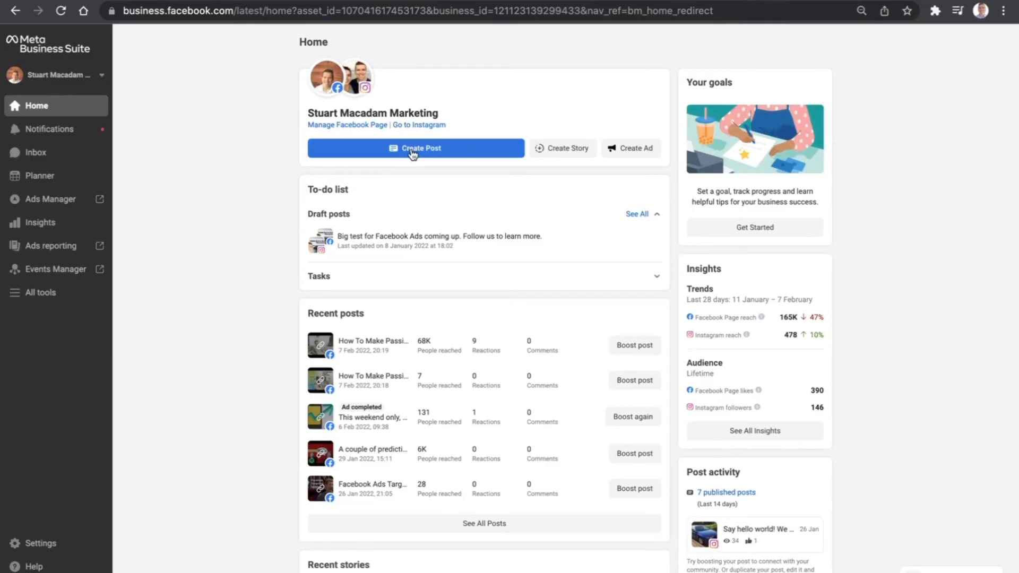
- From Home, start a new post for the Stuart Macadam Marketing Page
{"action": "left_click", "coordinate": [414, 148]}
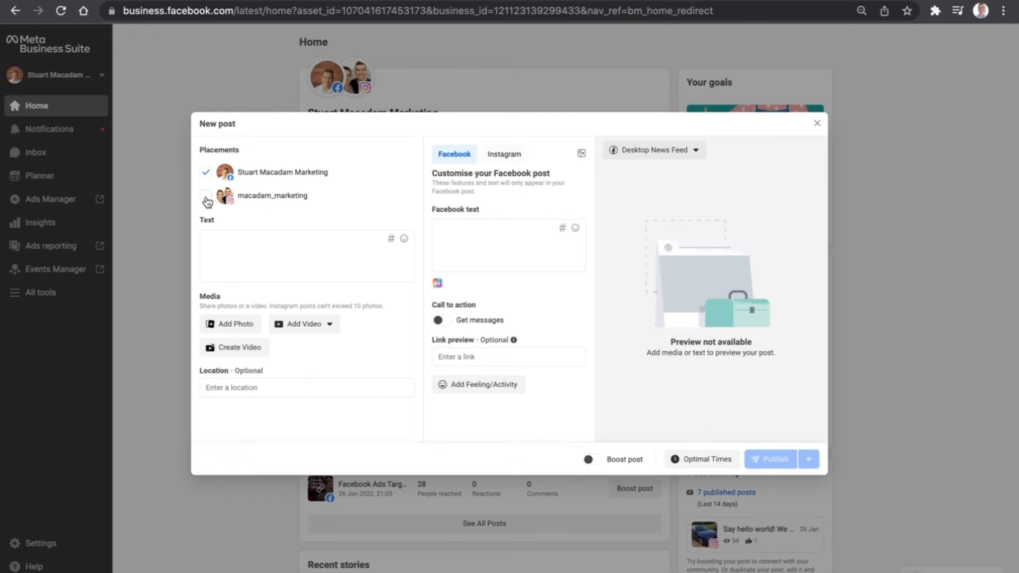
- Tick the macadam_marketing Instagram account as a second placement
{"action": "left_click", "coordinate": [206, 196]}
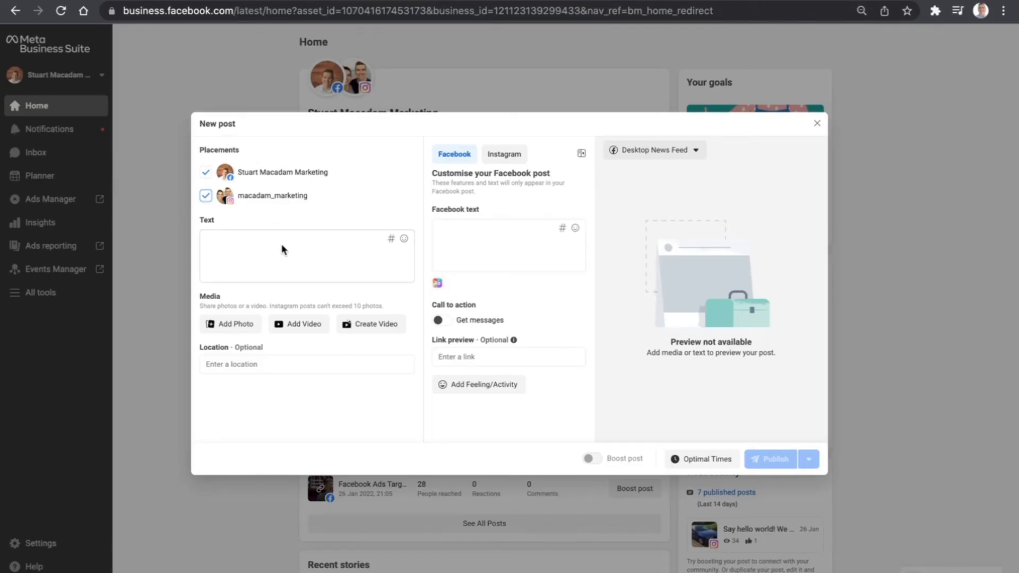
{"action": "mouse_move", "coordinate": [817, 124]}
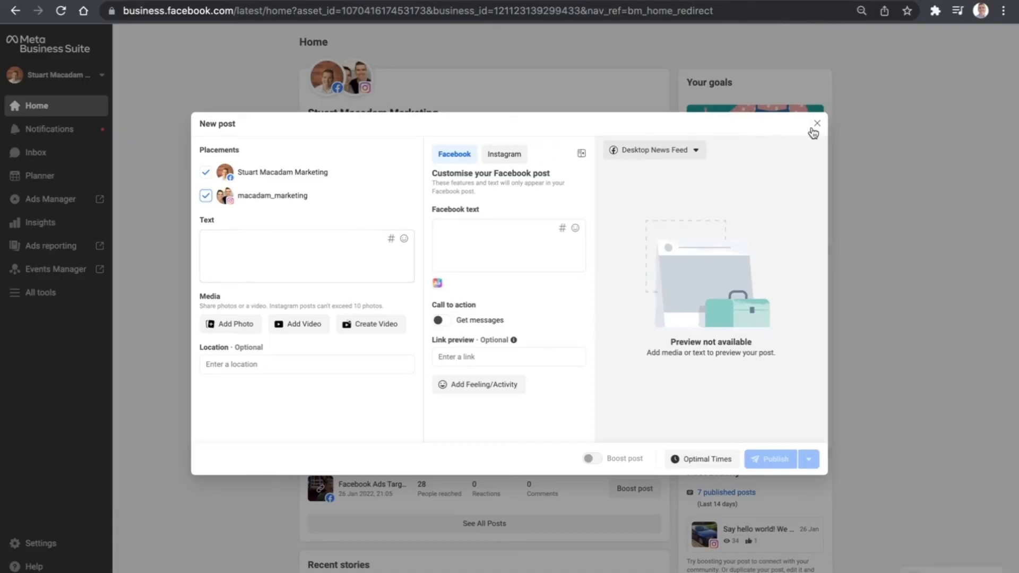